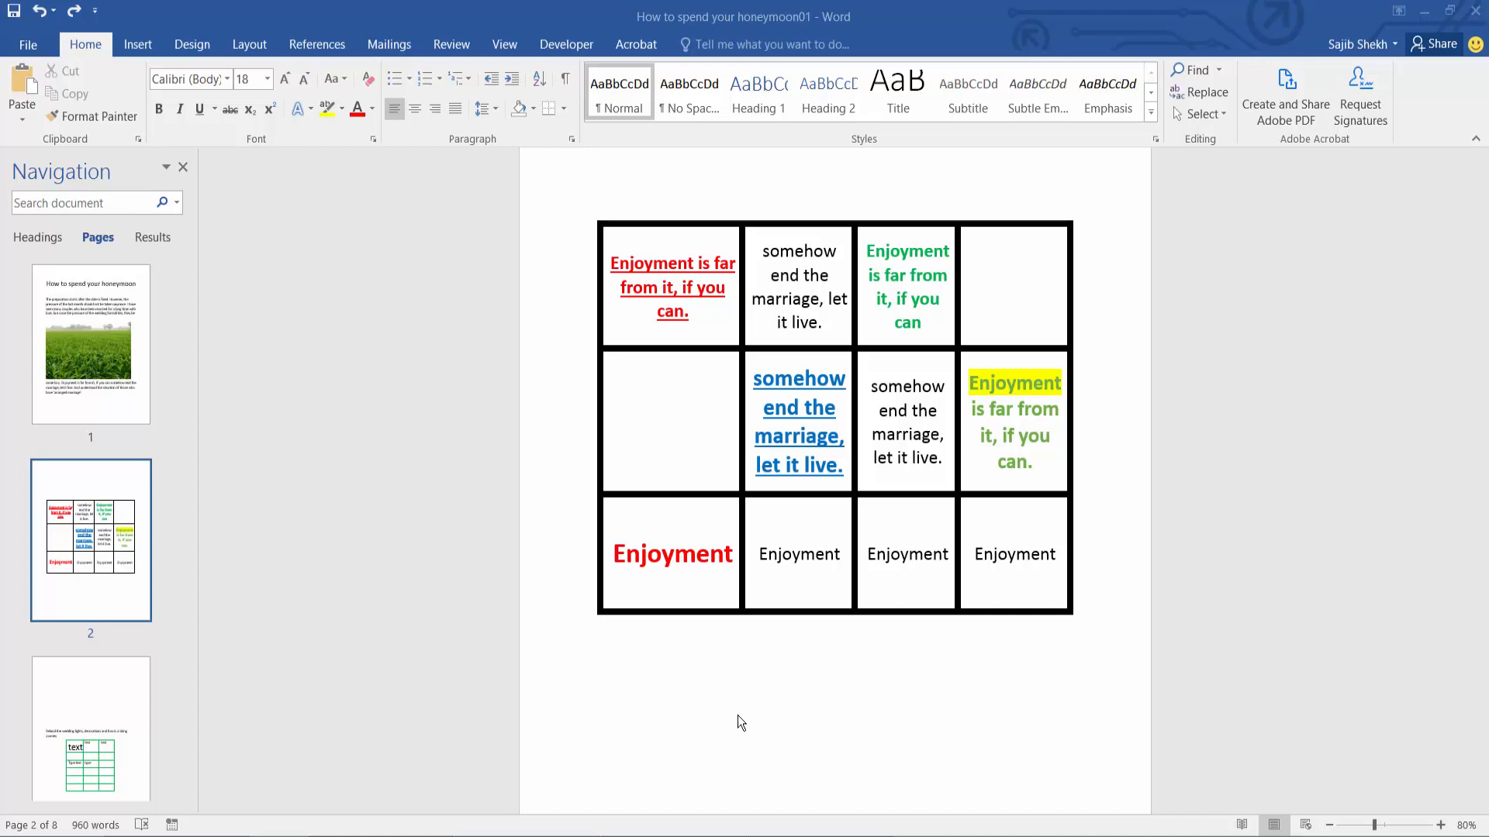
pyautogui.moveTo(718, 694)
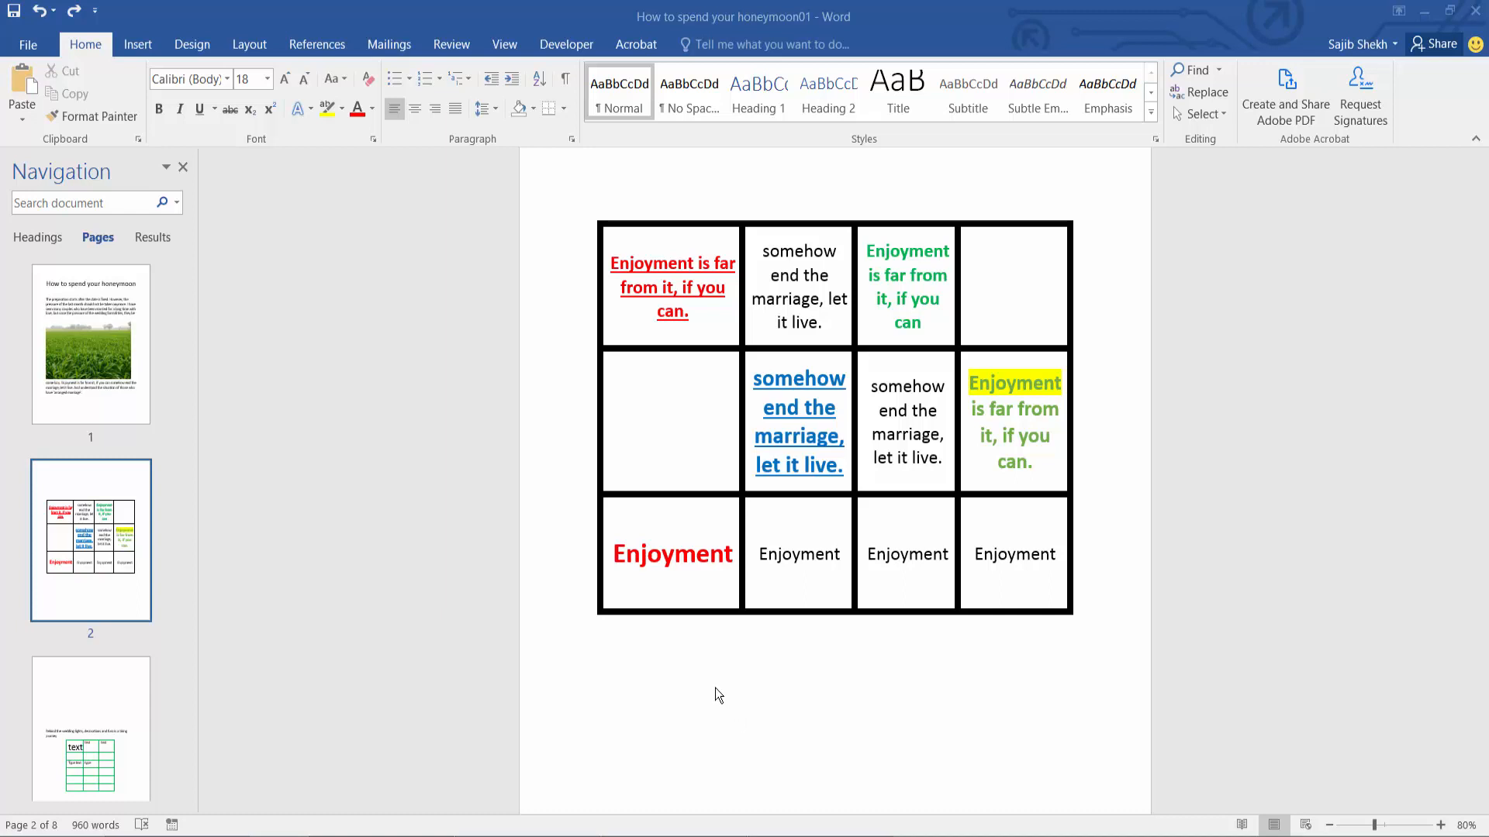
pyautogui.moveTo(707, 656)
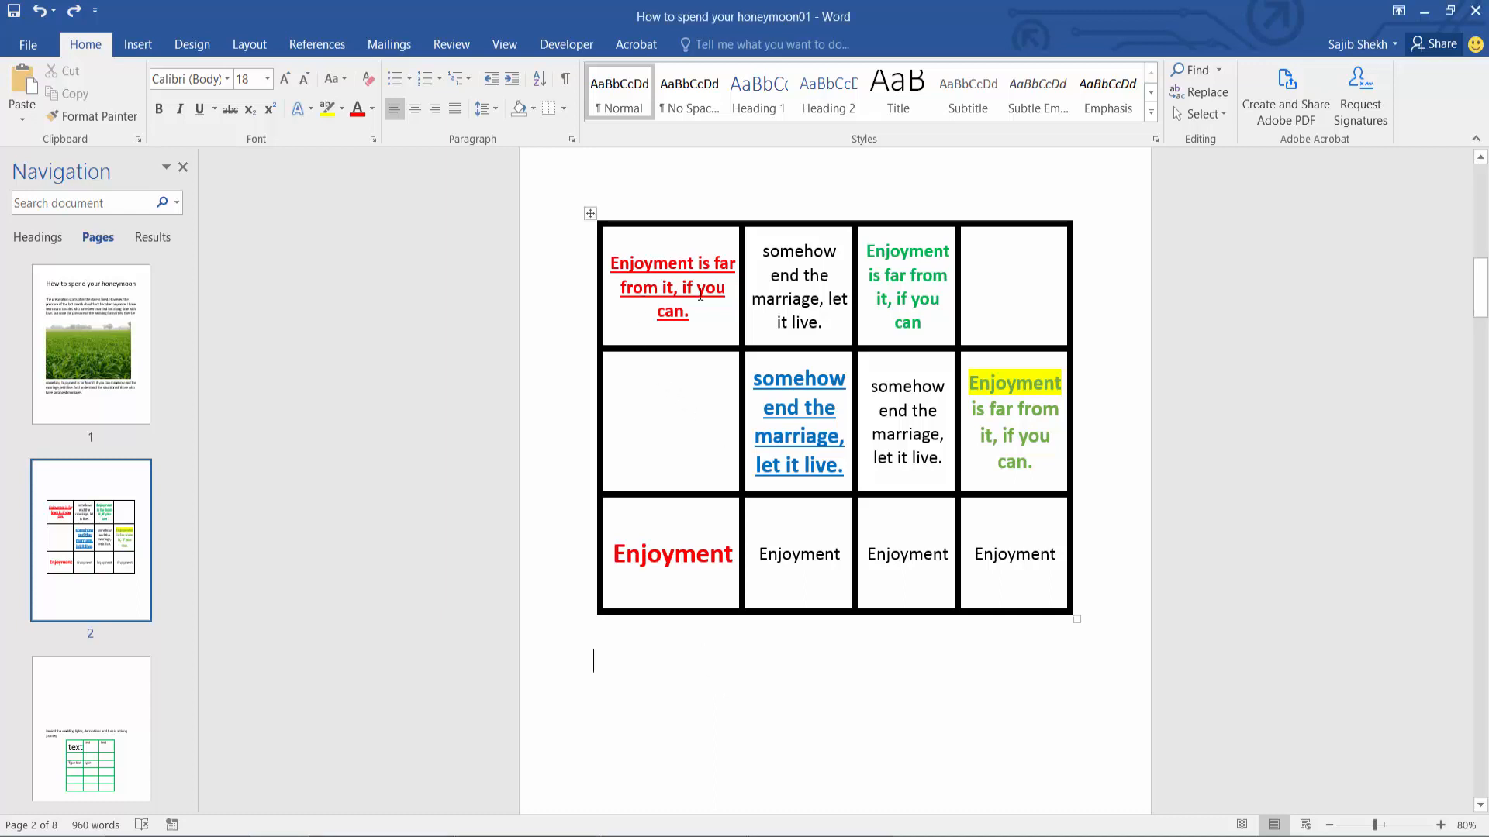
# - Apply the Grid Table 4 - Accent 1 blue style to the table
pyautogui.click(906, 435)
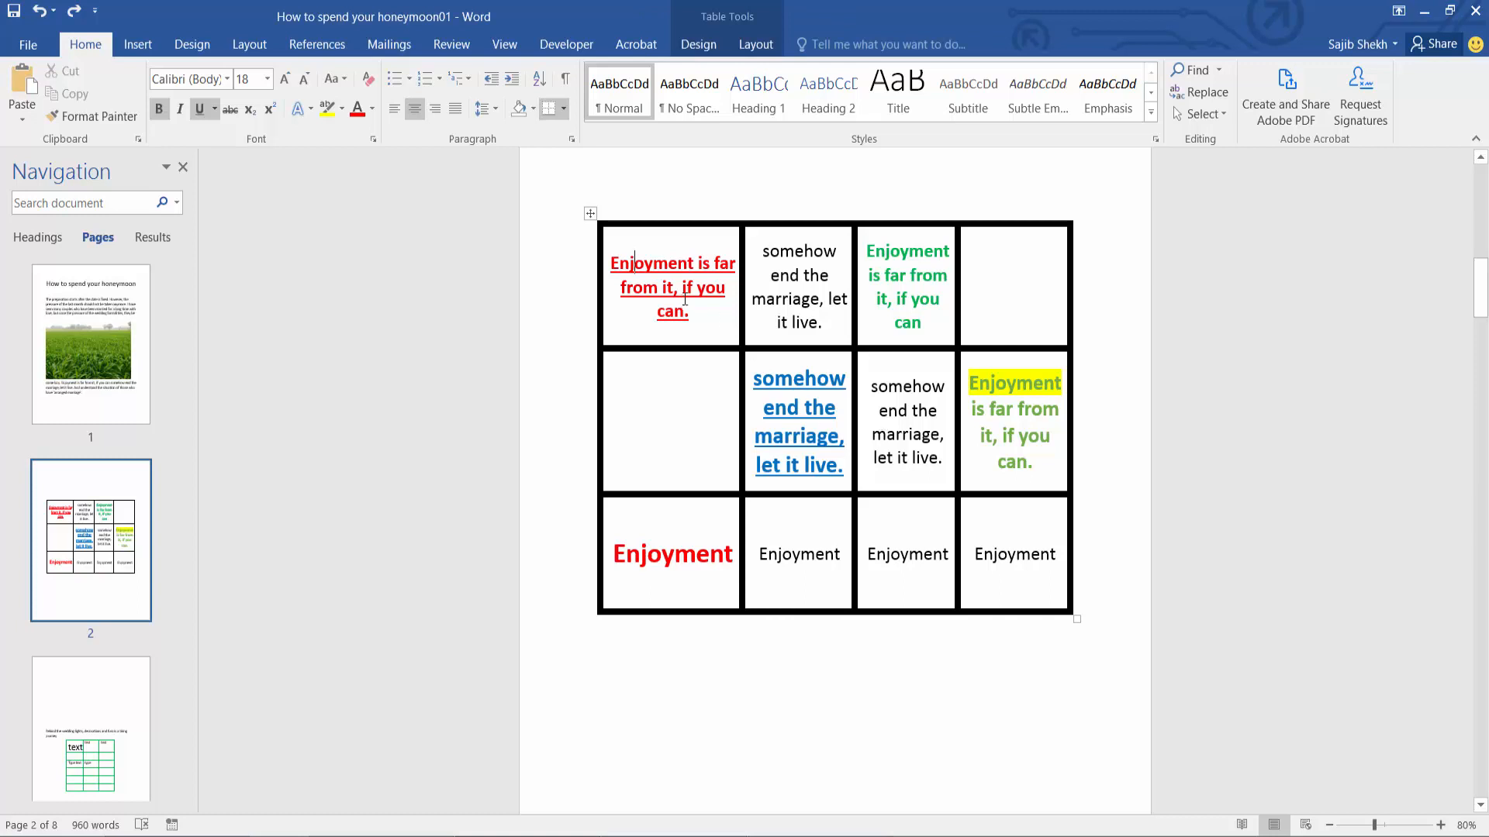
pyautogui.click(698, 45)
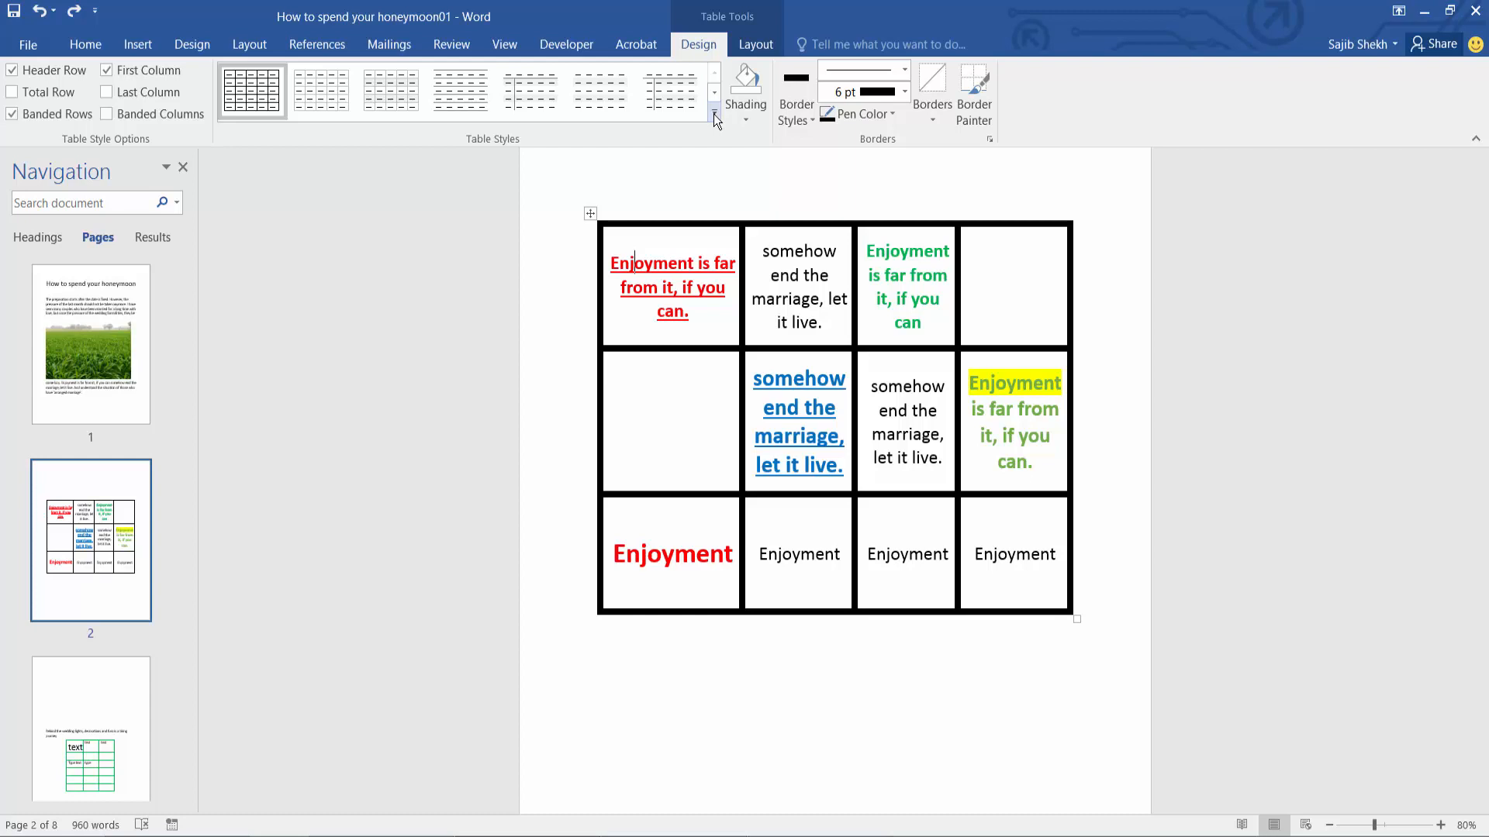
pyautogui.click(714, 119)
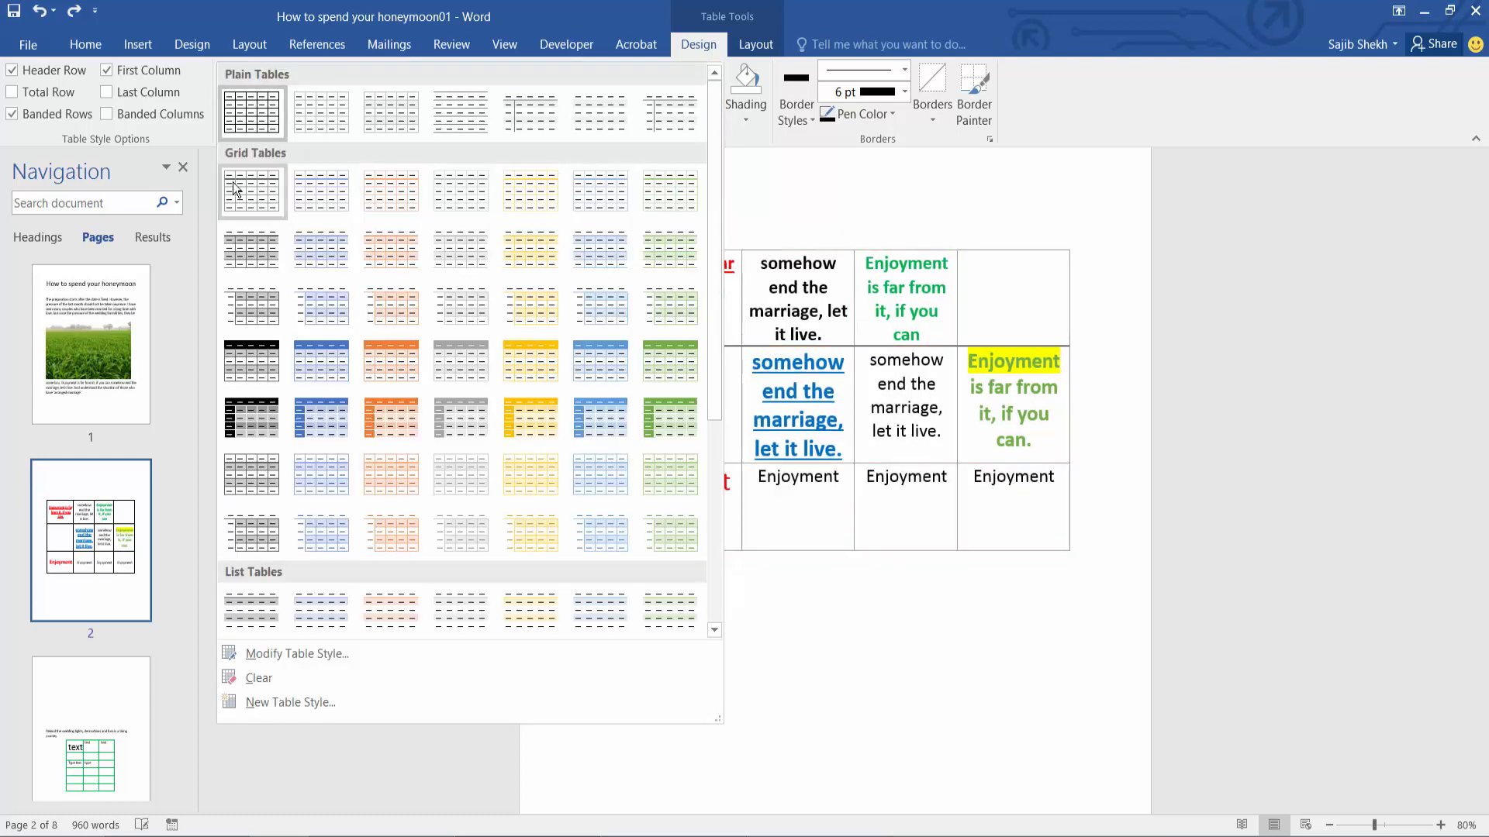
pyautogui.moveTo(531, 193)
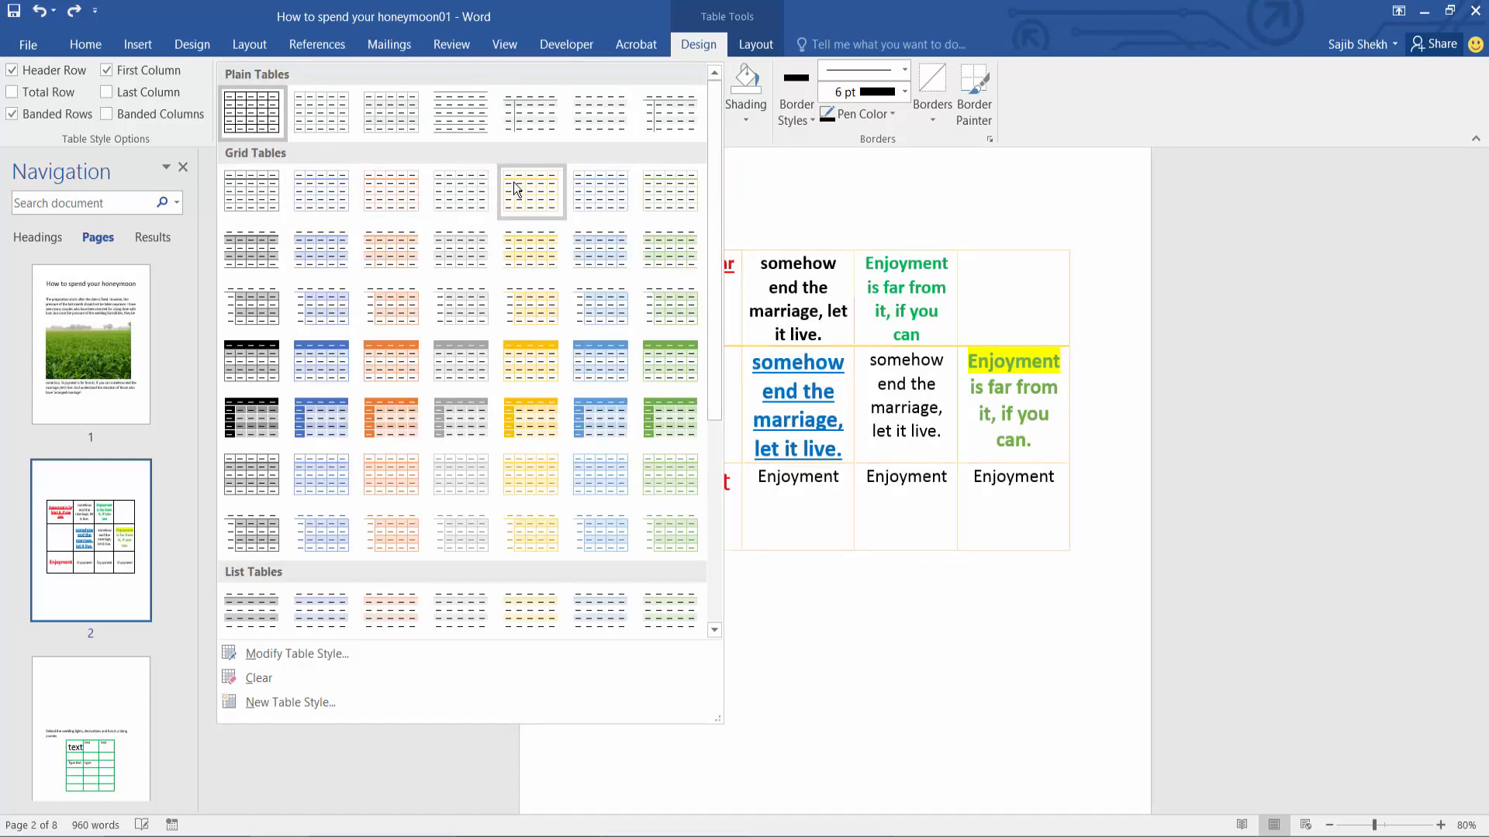
pyautogui.moveTo(321, 360)
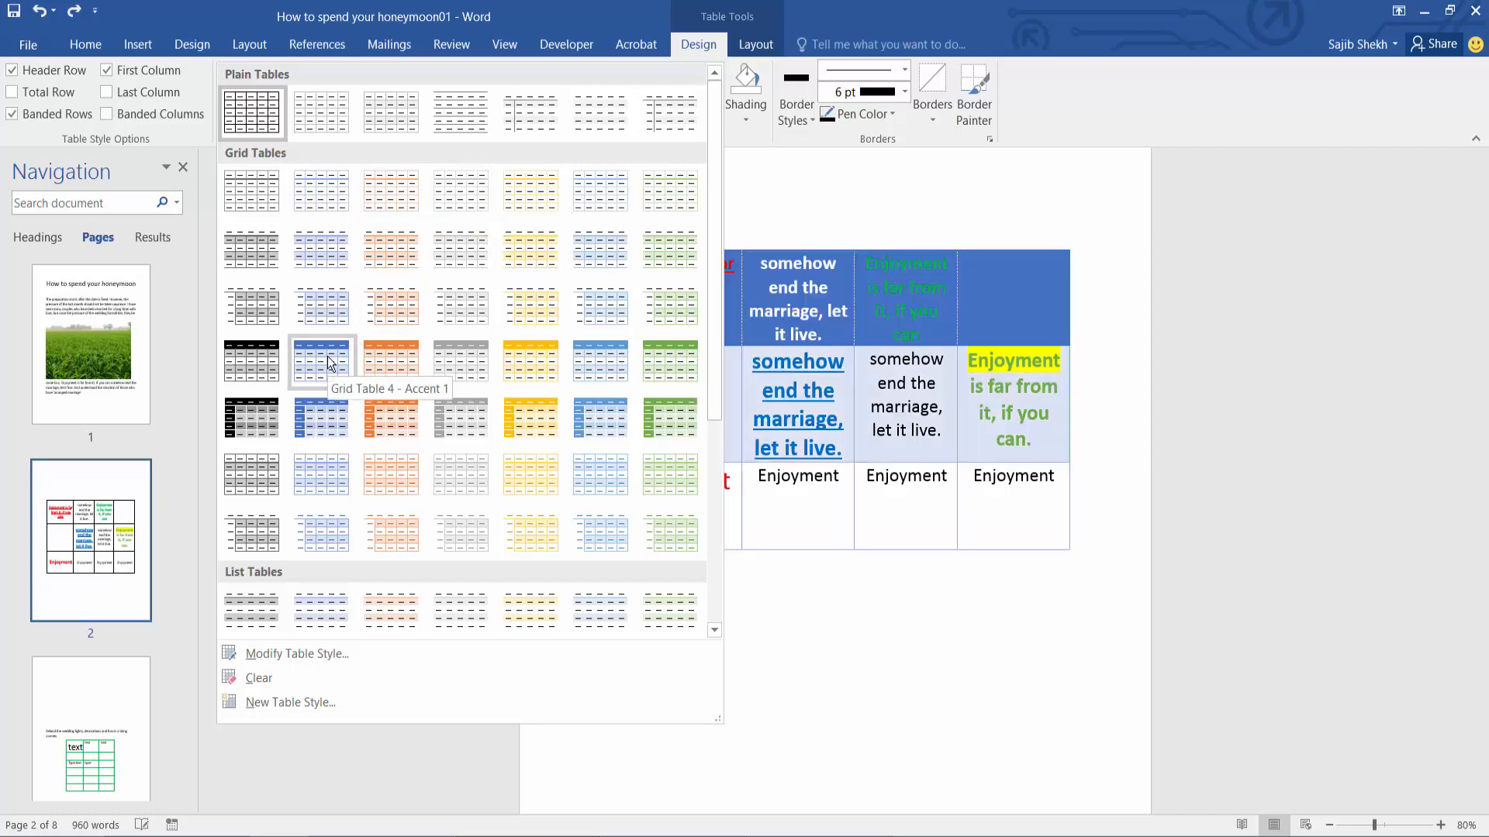
pyautogui.click(321, 361)
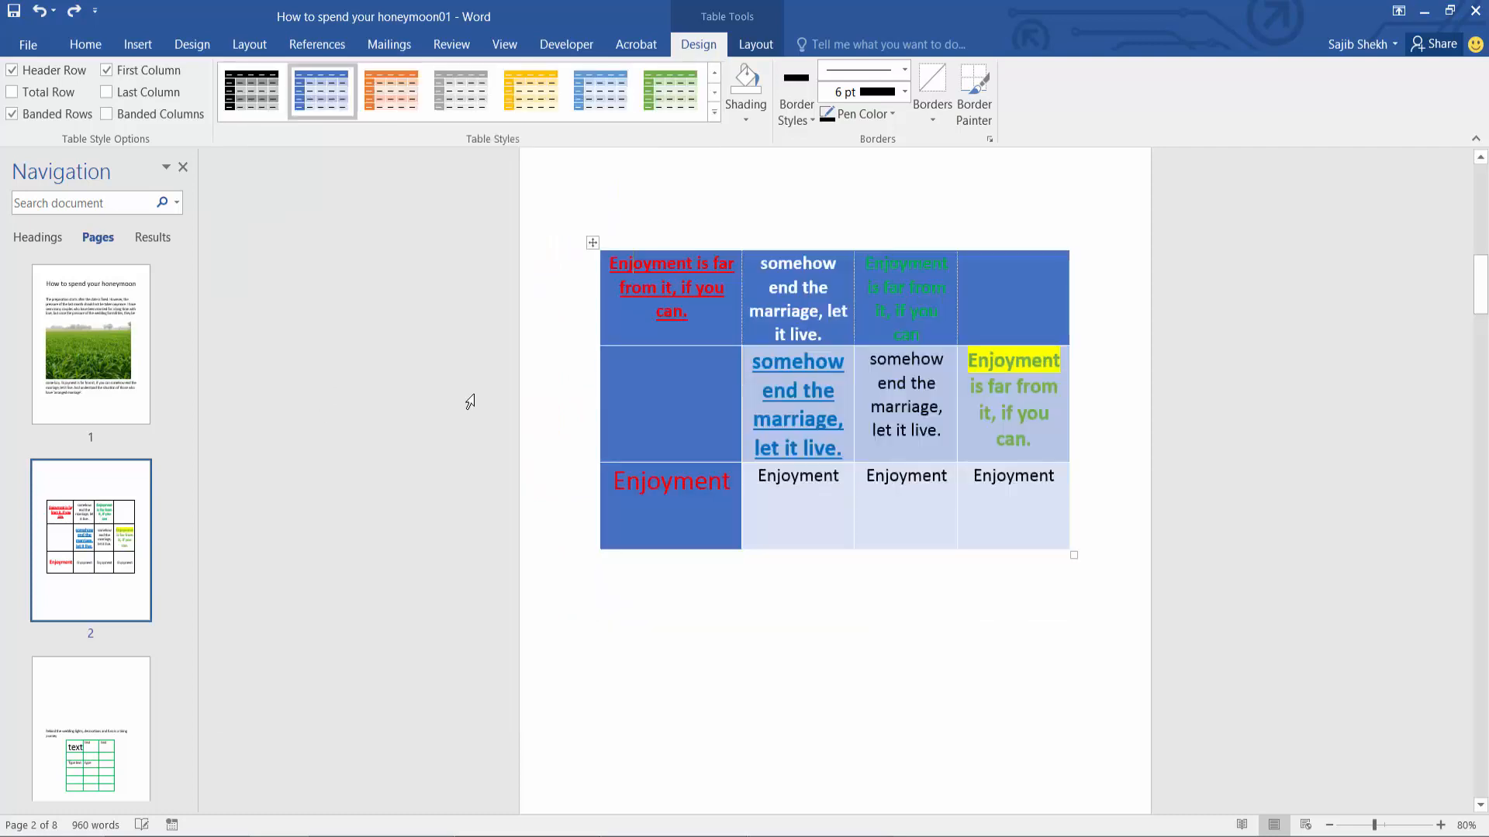
# - Switch the table to the Grid Table 5 Dark - Accent 6 green style
pyautogui.click(670, 404)
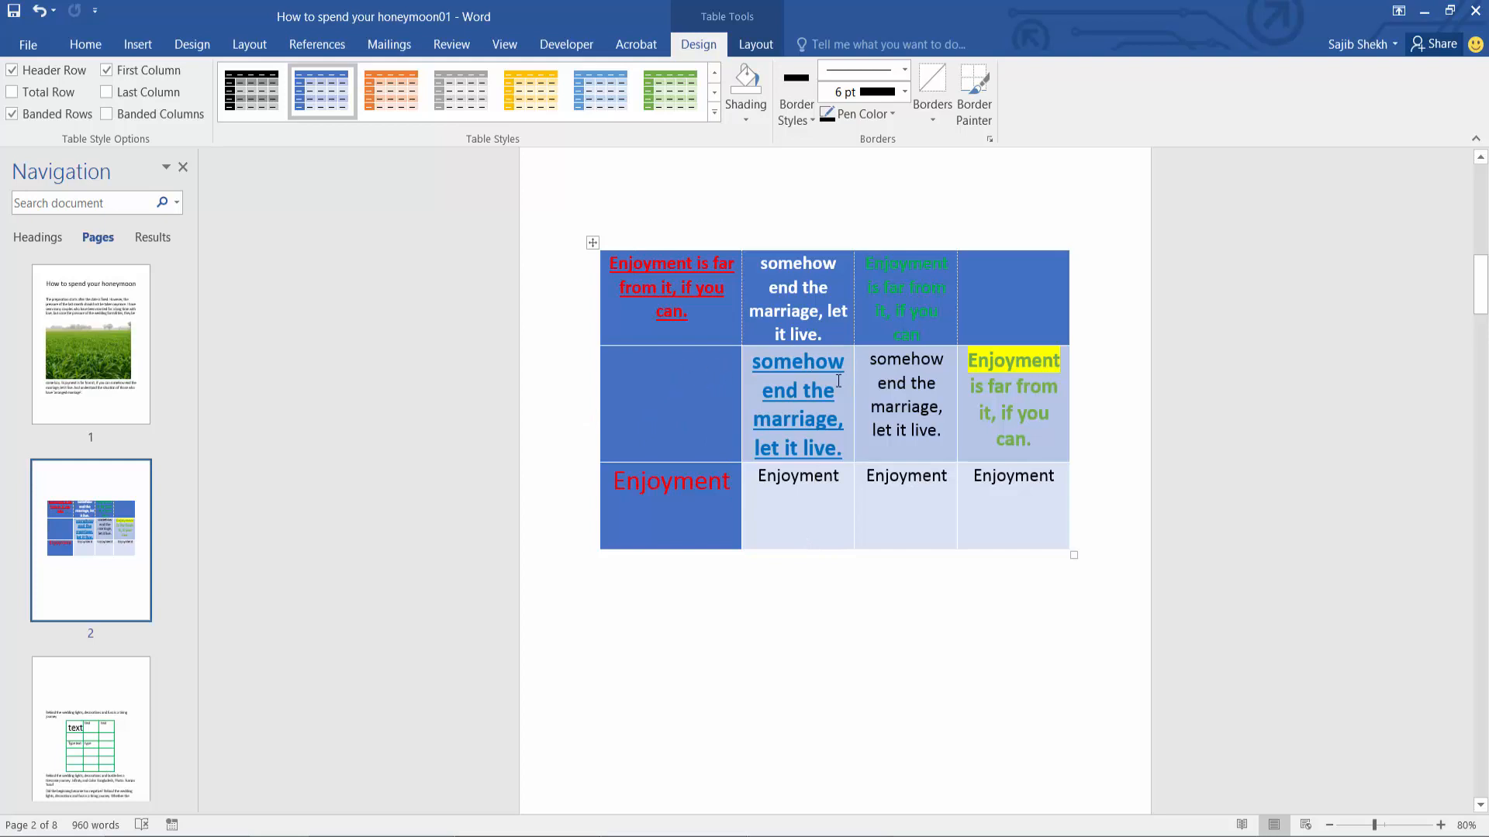
pyautogui.click(713, 112)
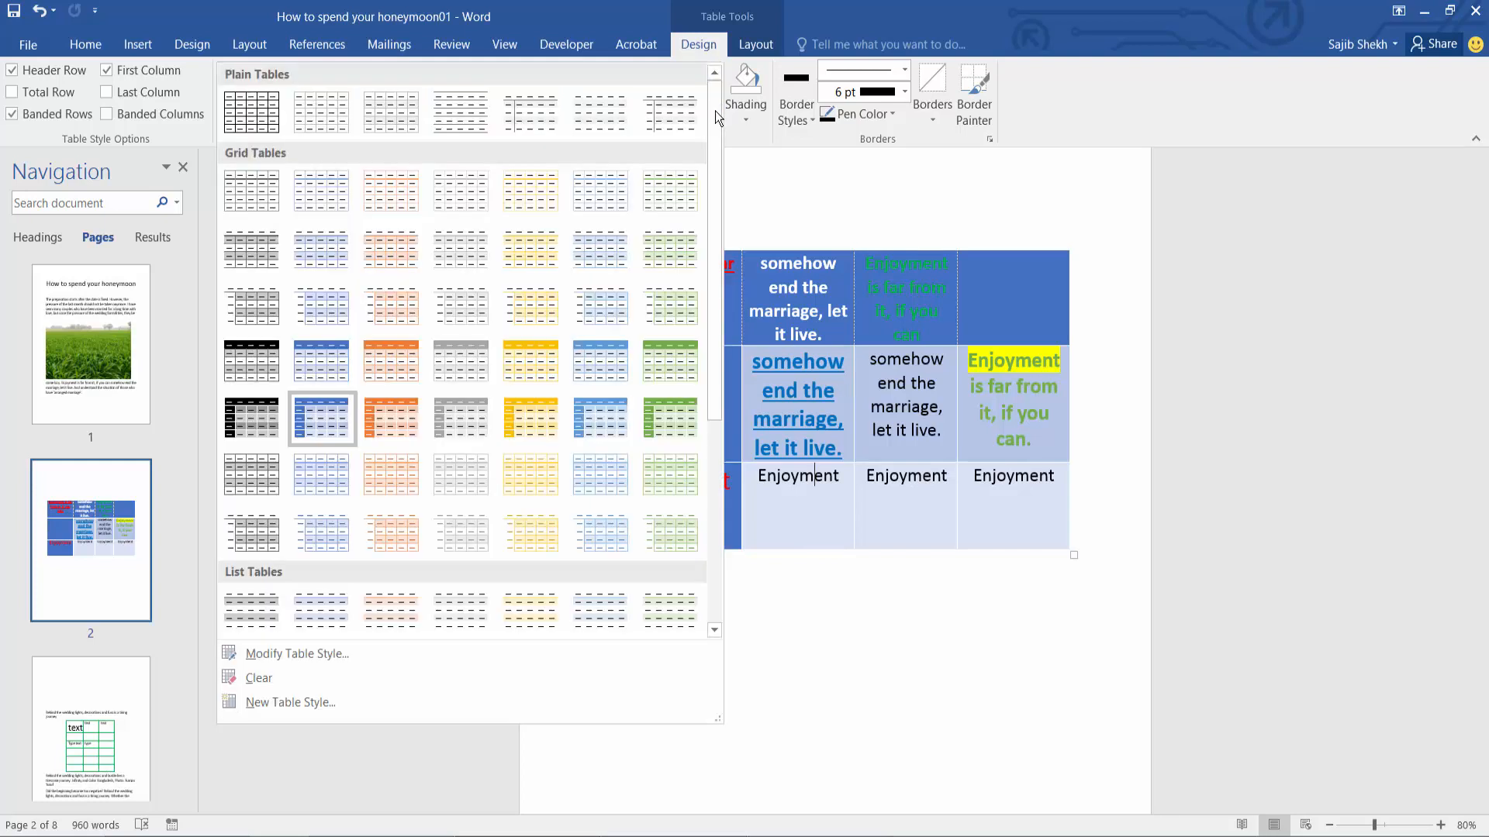
pyautogui.moveTo(670, 419)
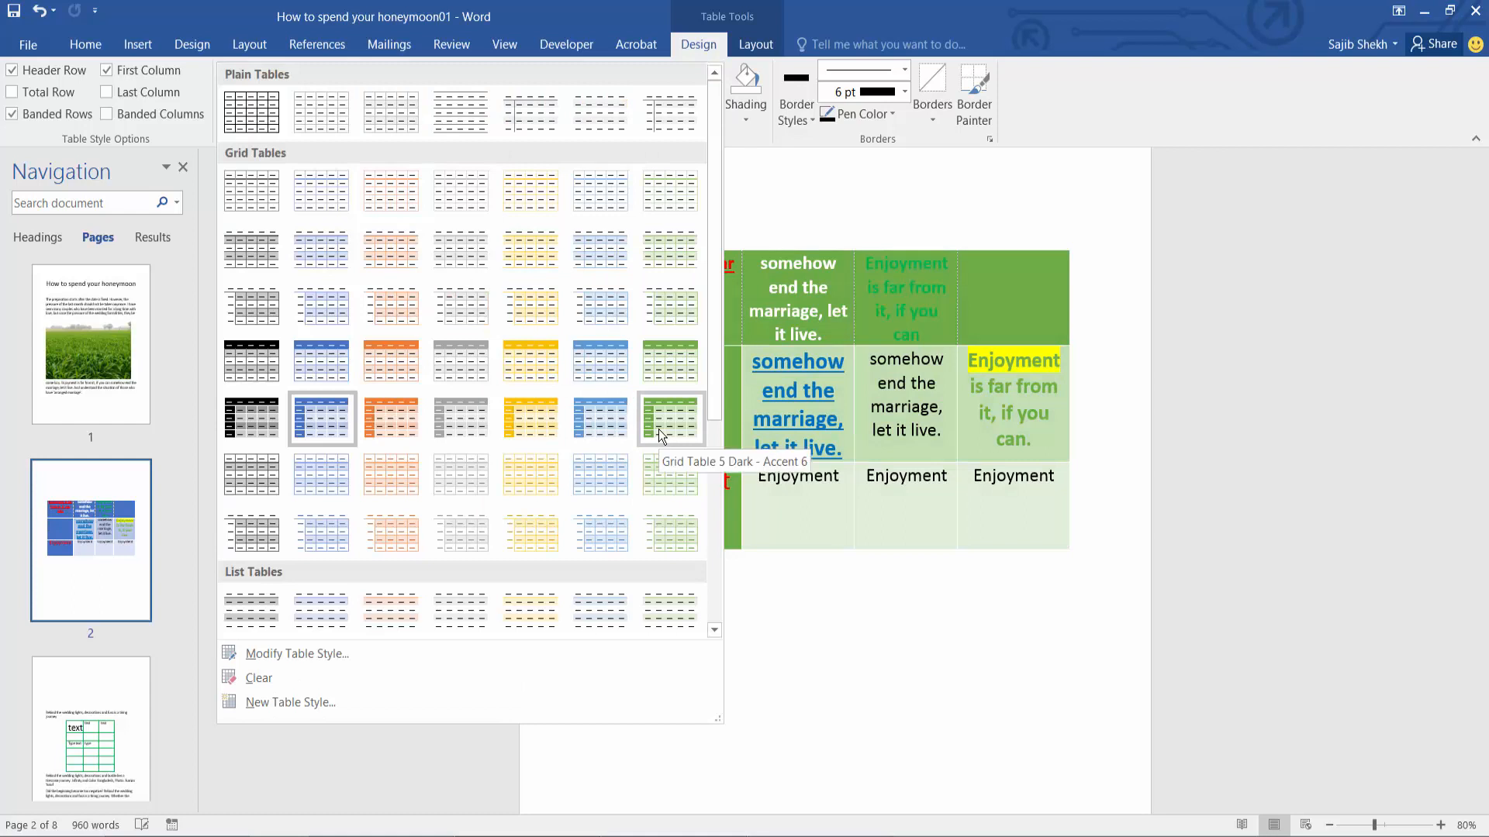
pyautogui.click(670, 418)
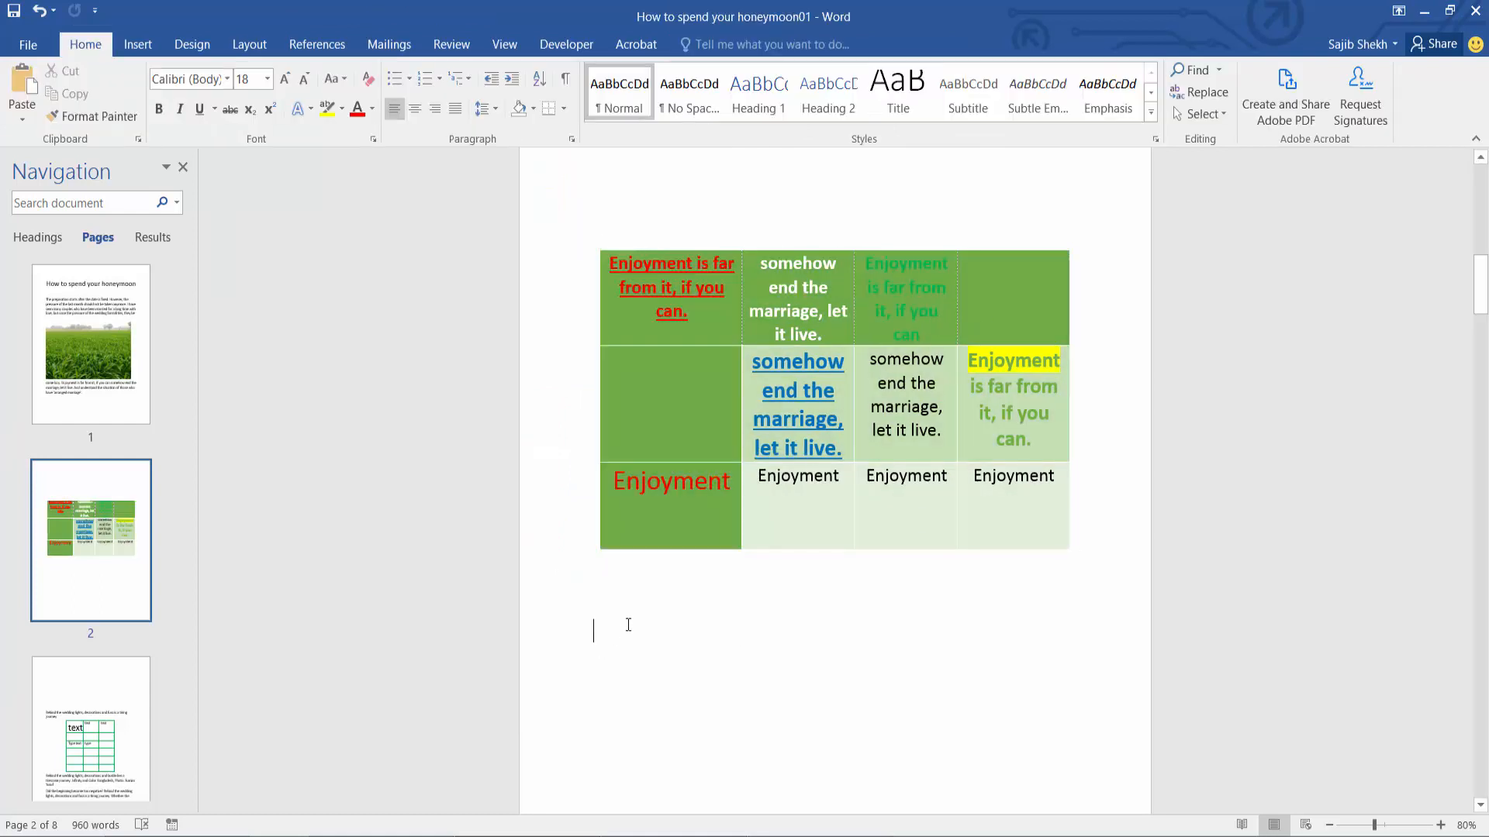
pyautogui.moveTo(812, 595)
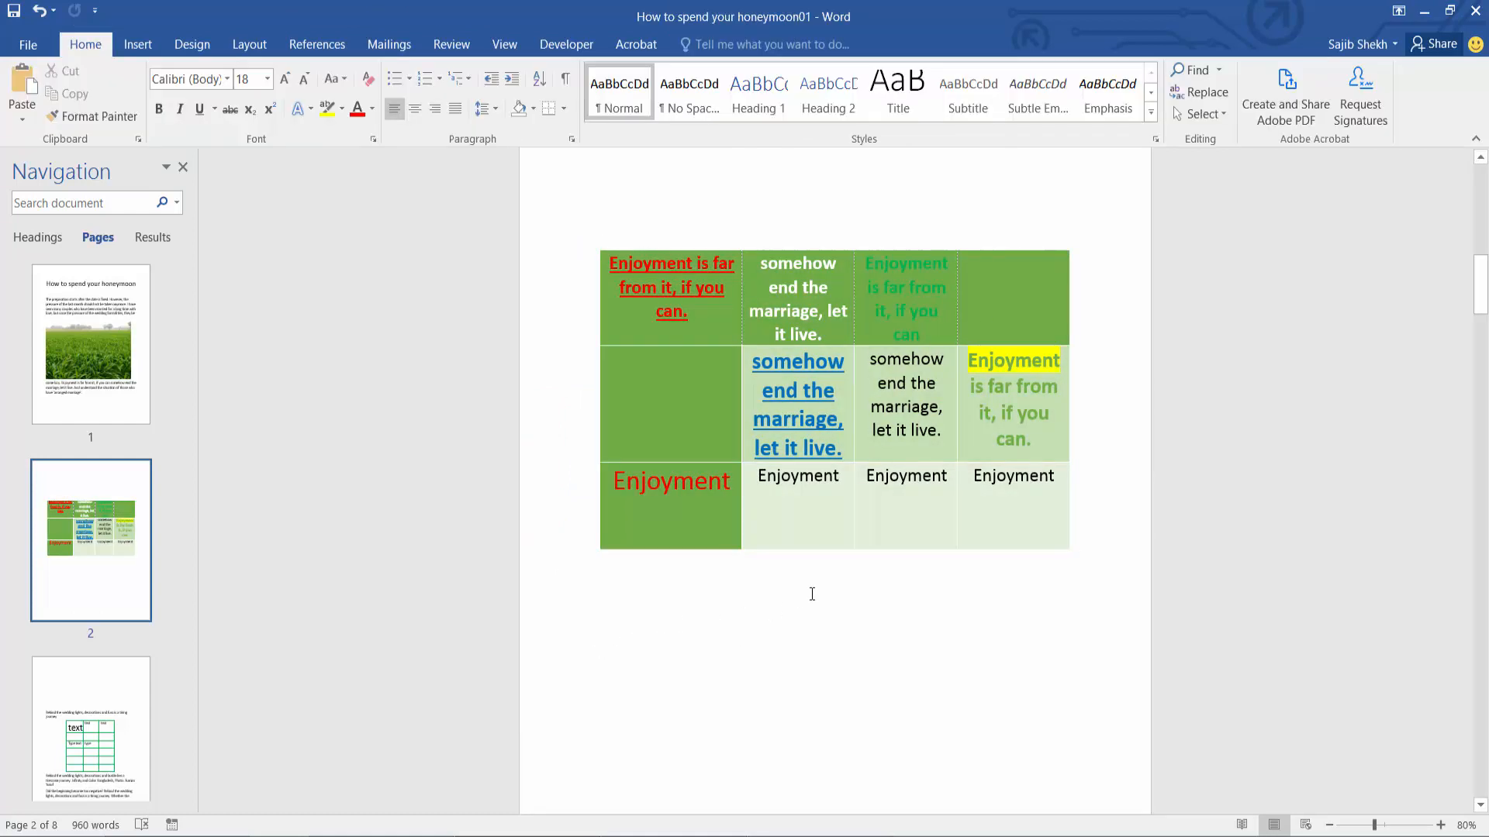
pyautogui.scroll(3)
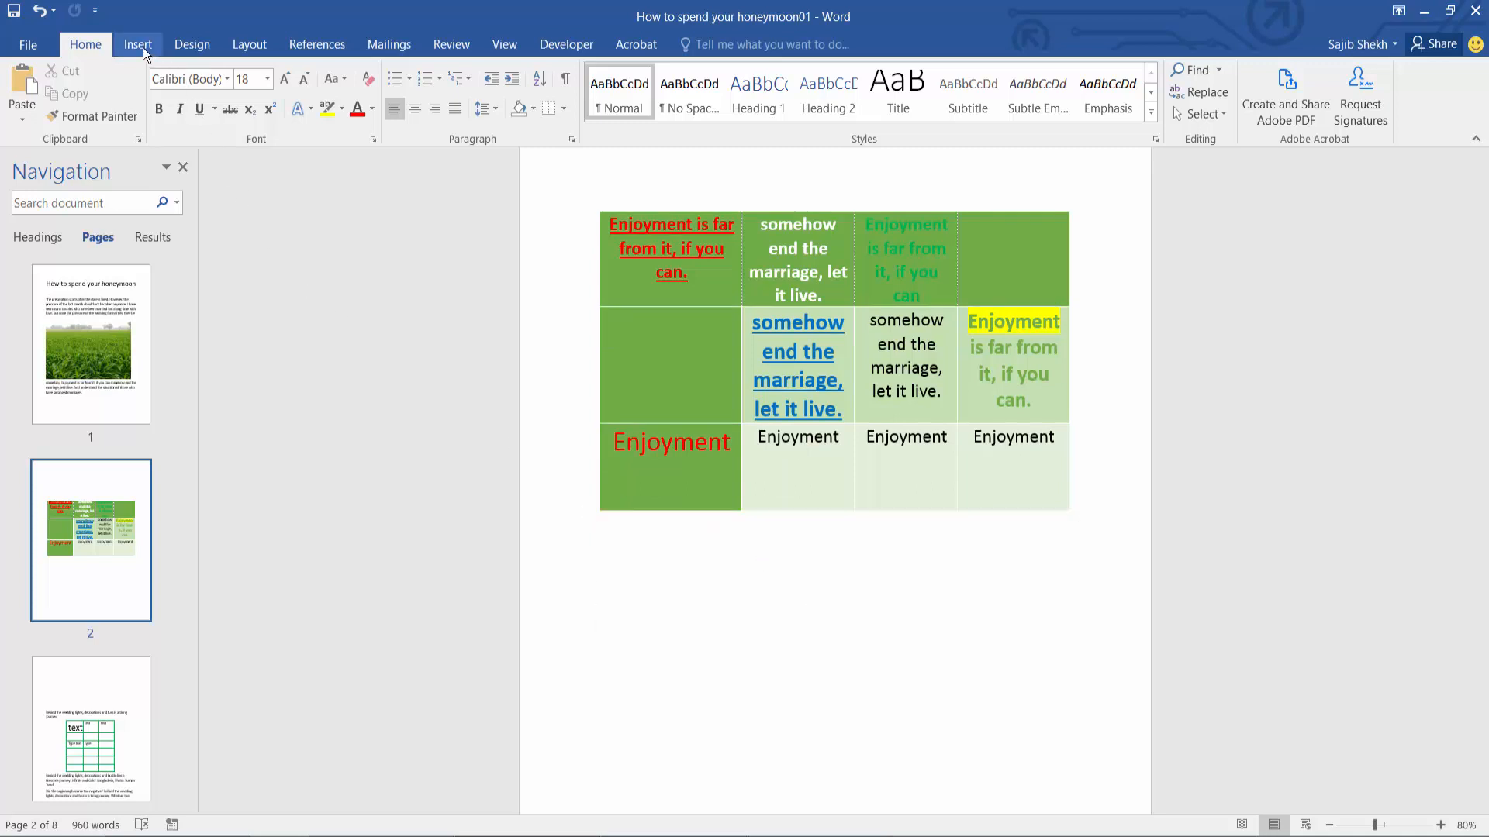
# - Add a 4-column table below and give it a blue Grid Table style
pyautogui.click(204, 233)
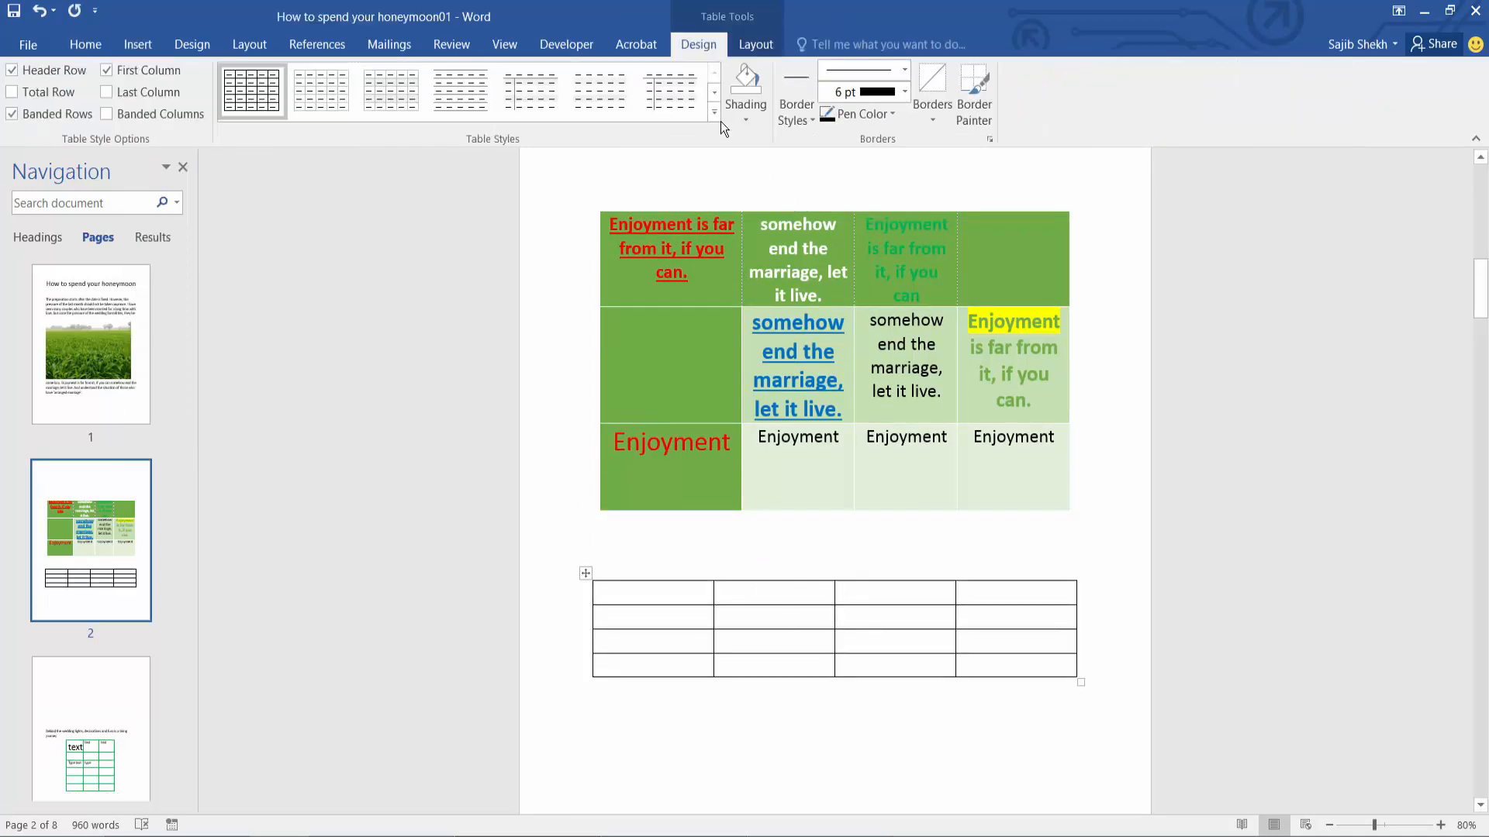
pyautogui.click(713, 127)
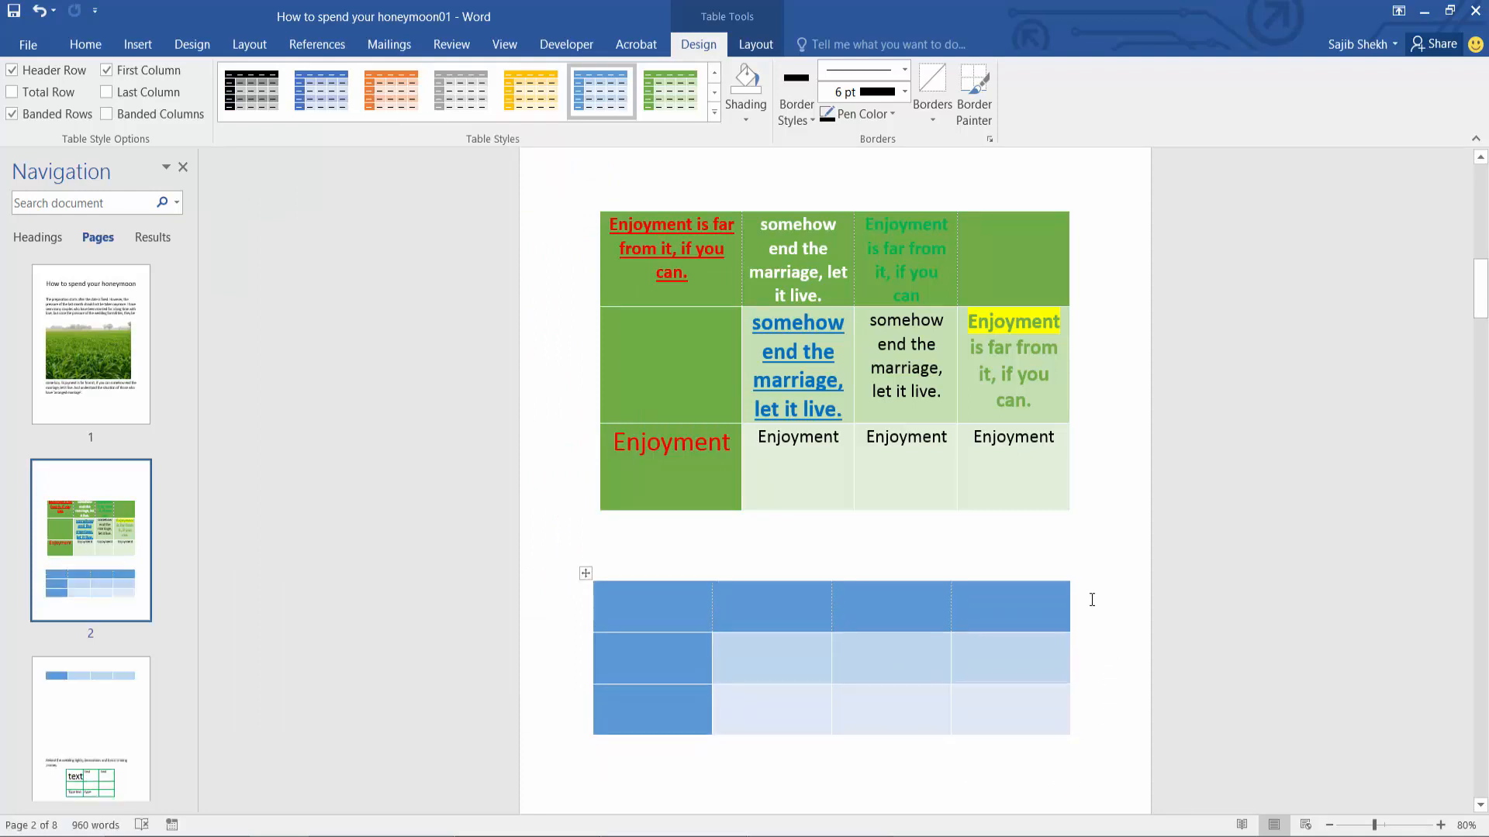
pyautogui.moveTo(1071, 572)
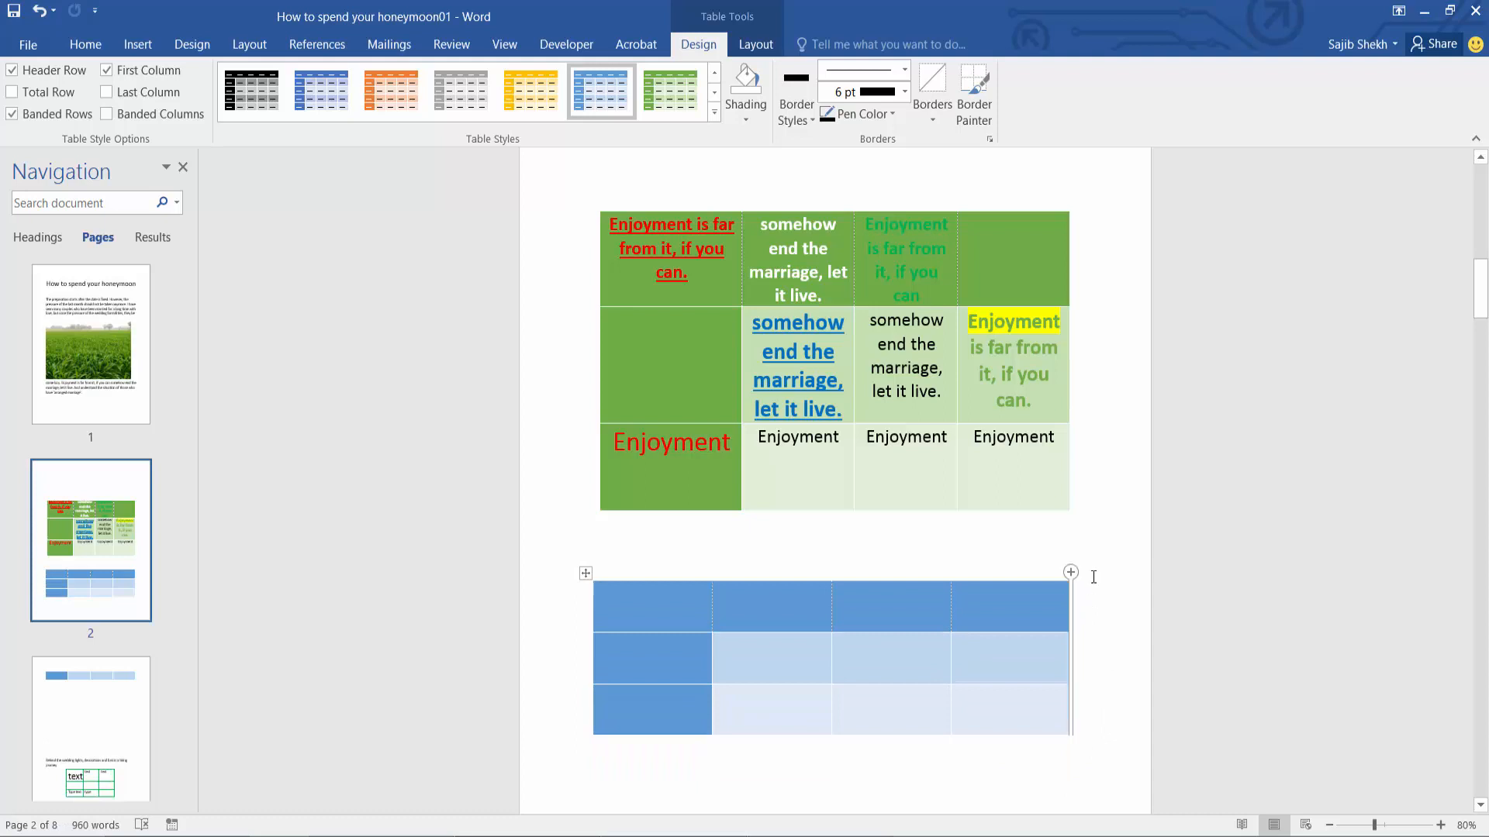